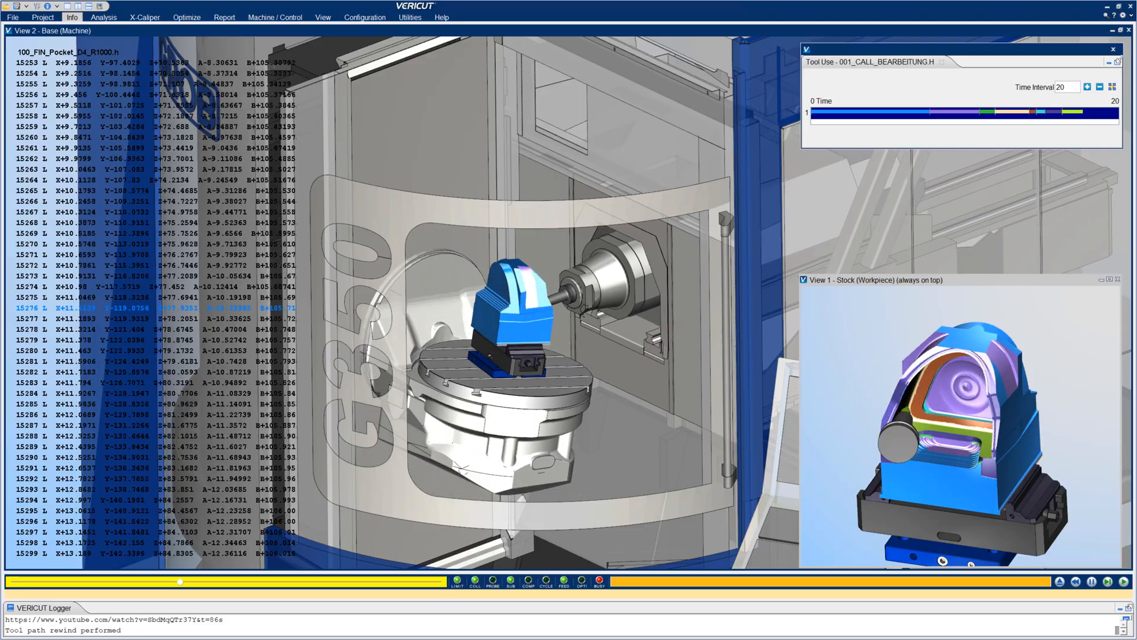
Step: Run the G350 5-axis pocket program so the tool cuts material from the workpiece
left_click(186, 17)
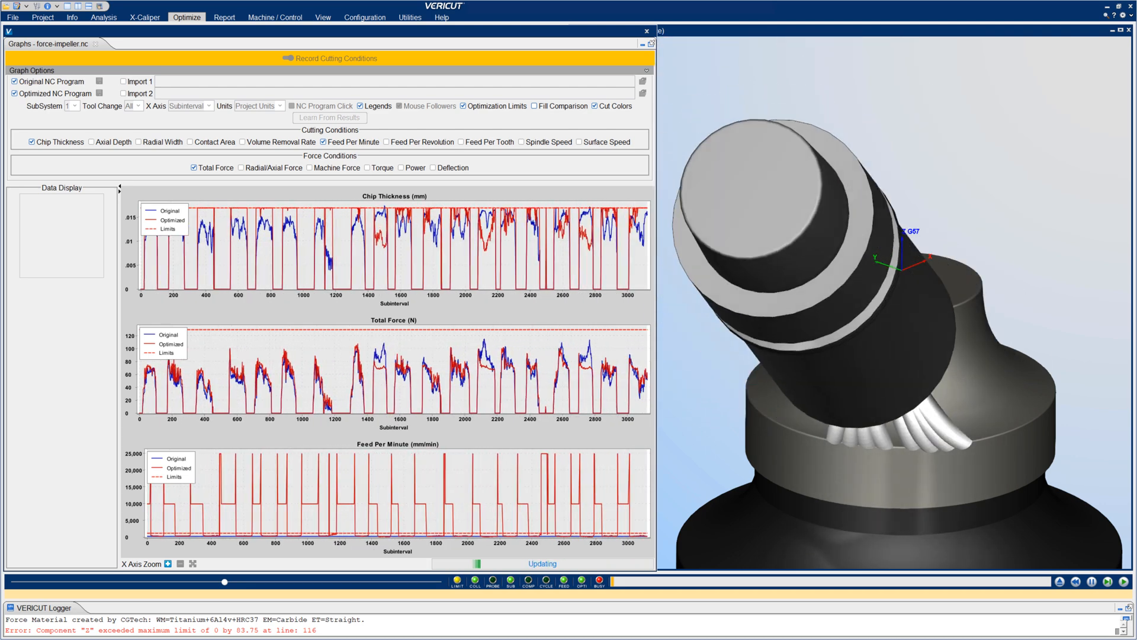
Step: Show original versus optimized chip thickness, total force and feed rate graphs for force-impeller.nc
left_click(537, 106)
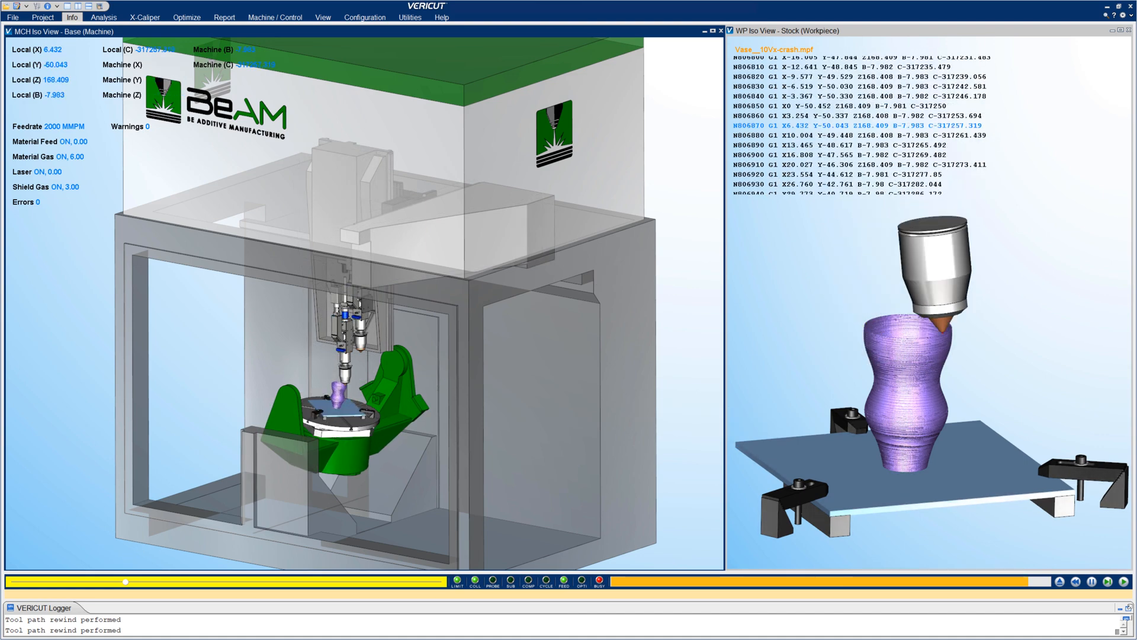
Step: Play the BeAM additive program to deposit the purple vase on the build plate
left_click(1095, 581)
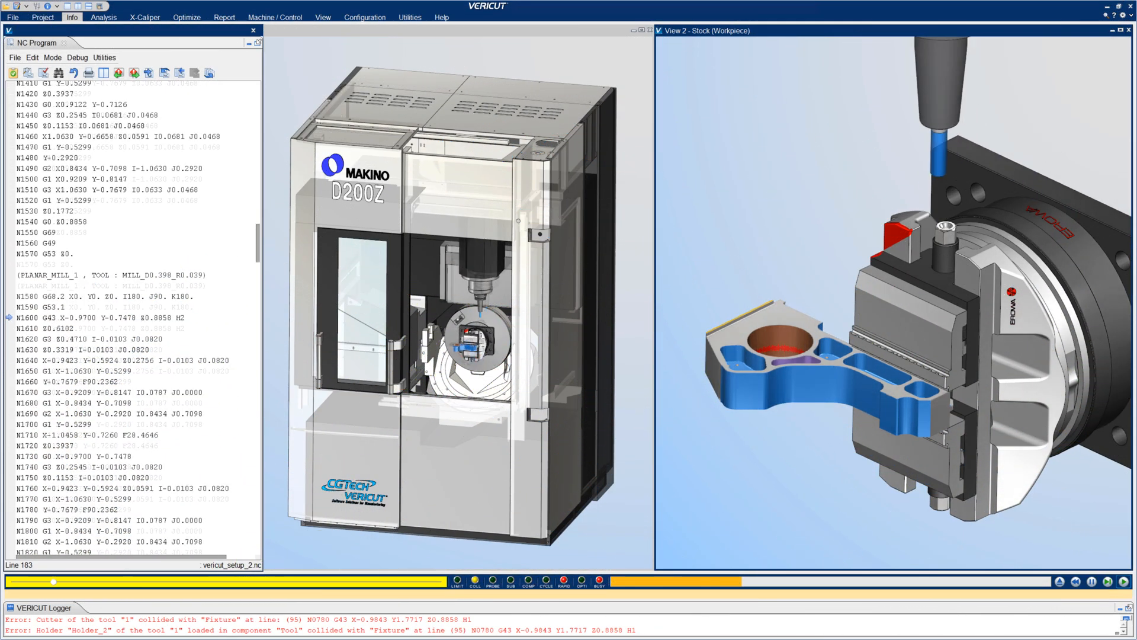
Step: Run the Makino D200Z program from milling into the DRILLING_2 operation
left_click(1121, 580)
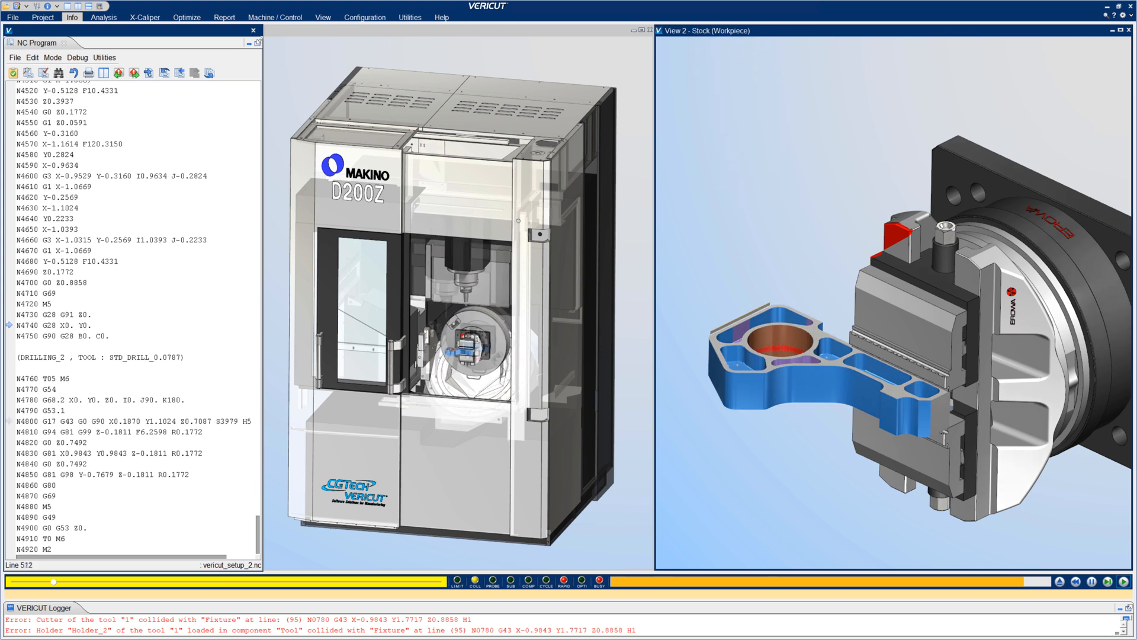
left_click(1095, 581)
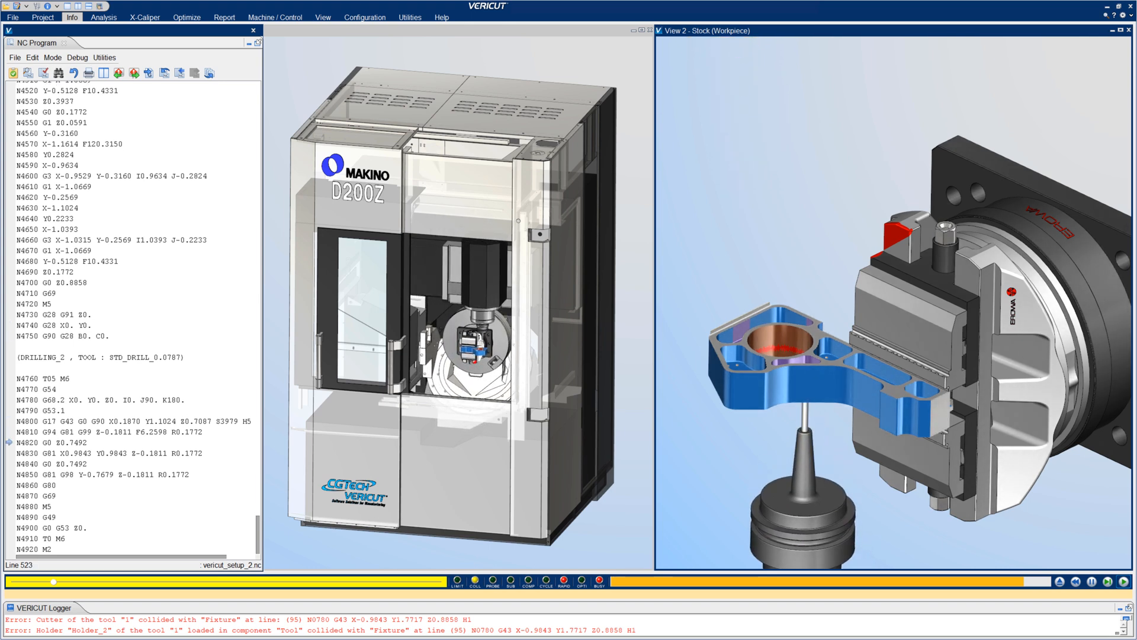